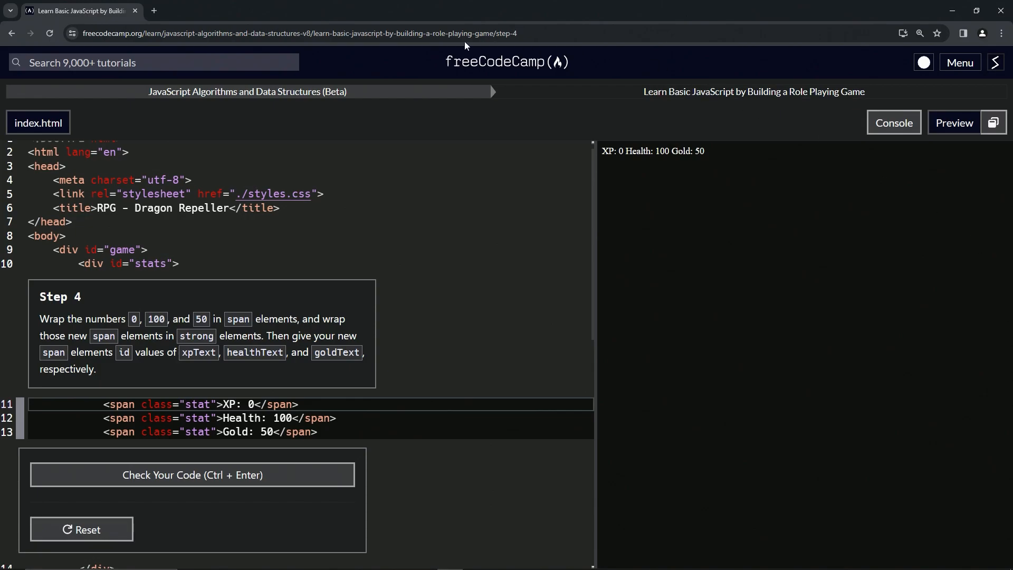
pyautogui.moveTo(245, 107)
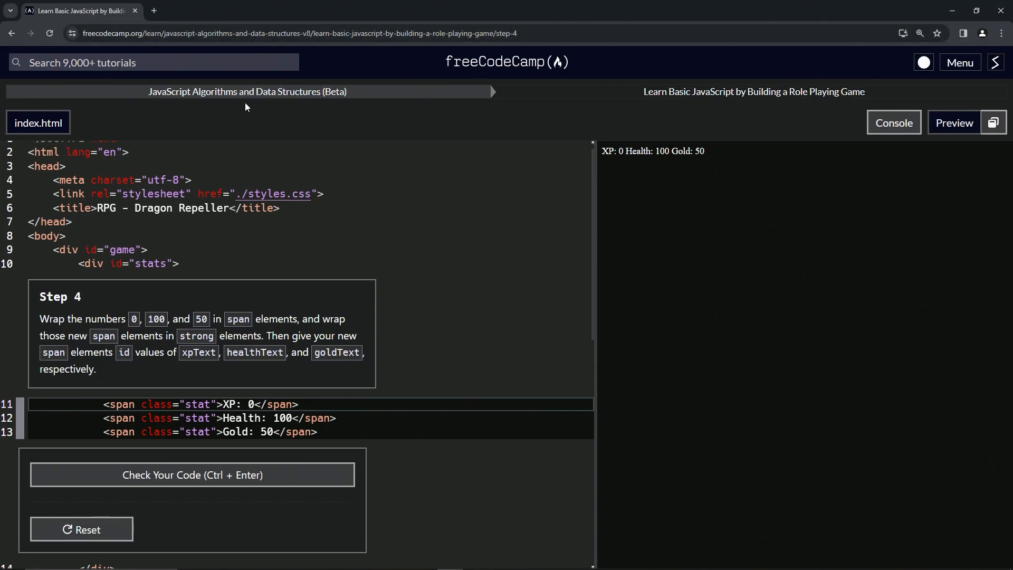
pyautogui.moveTo(660, 109)
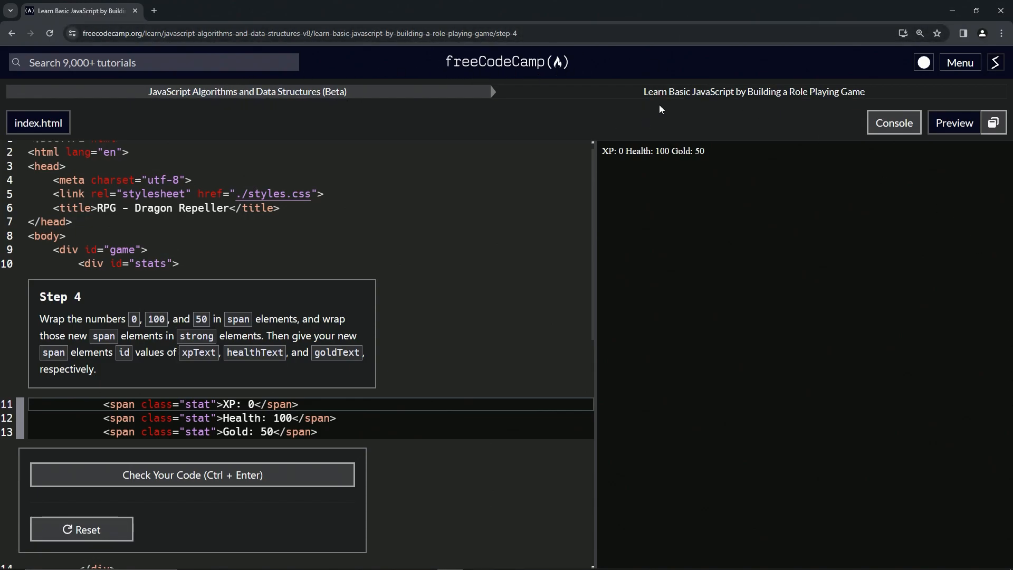
pyautogui.moveTo(832, 103)
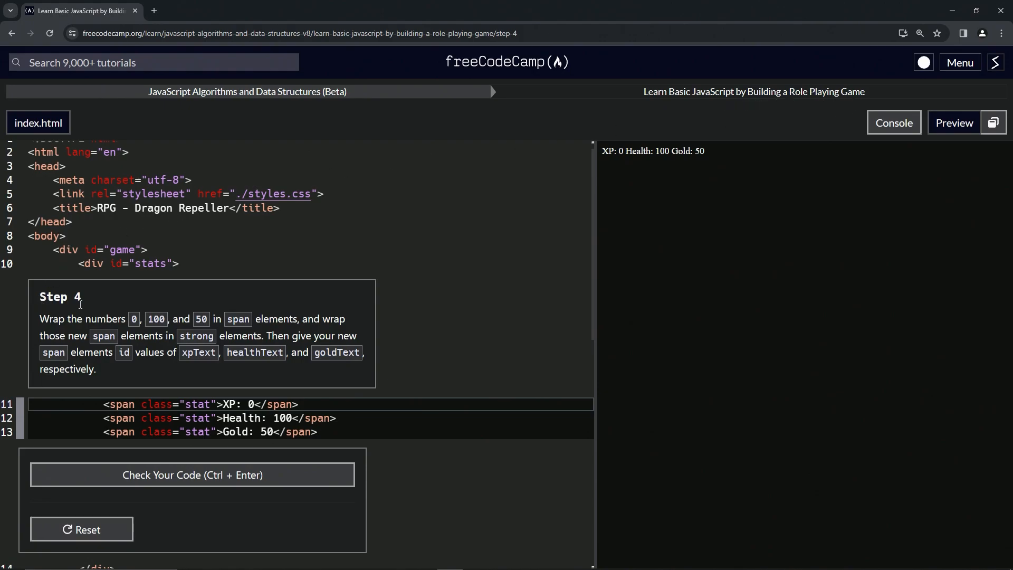
pyautogui.moveTo(90, 304)
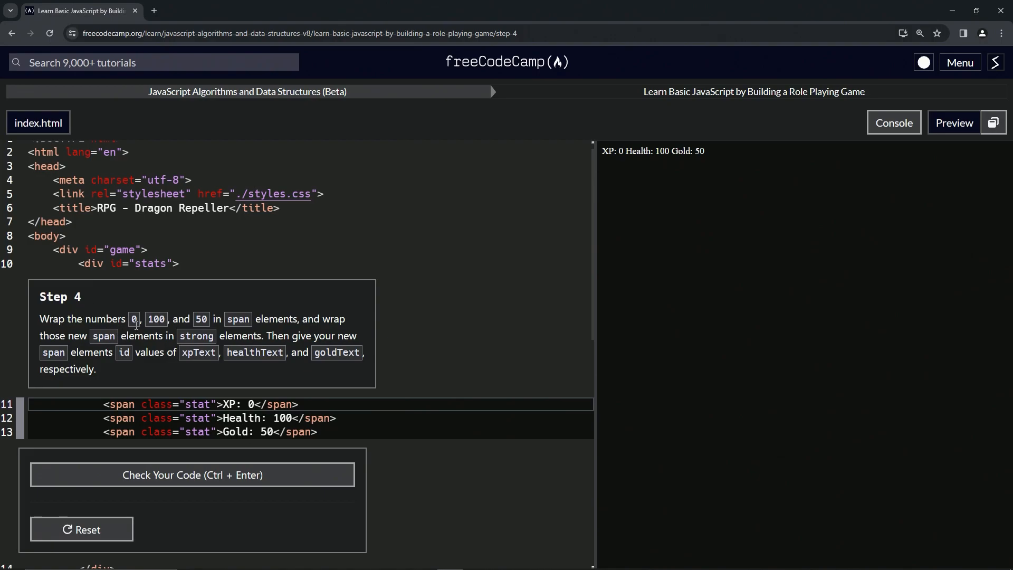
pyautogui.moveTo(67, 340)
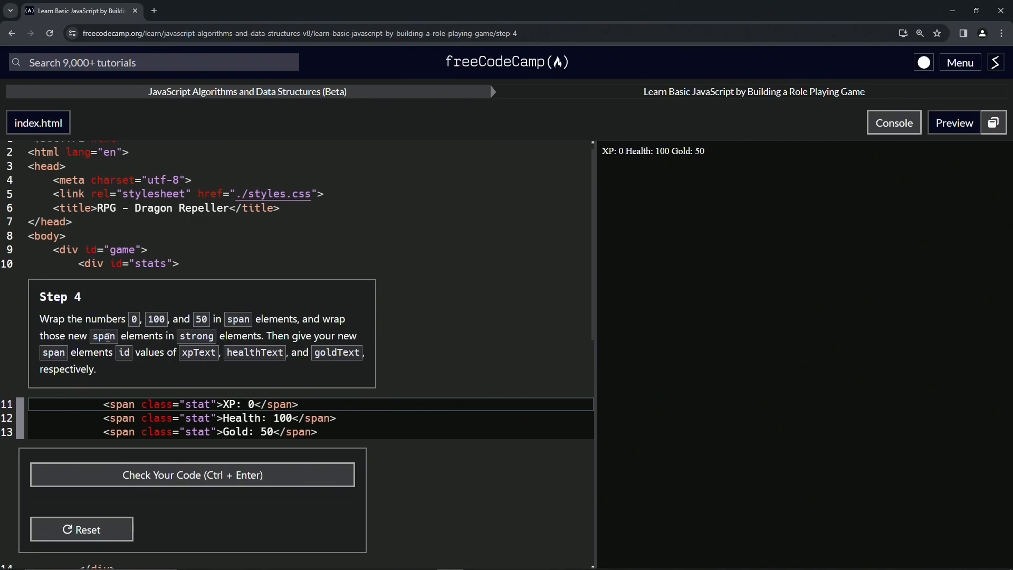
pyautogui.moveTo(199, 352)
pyautogui.write('< ')
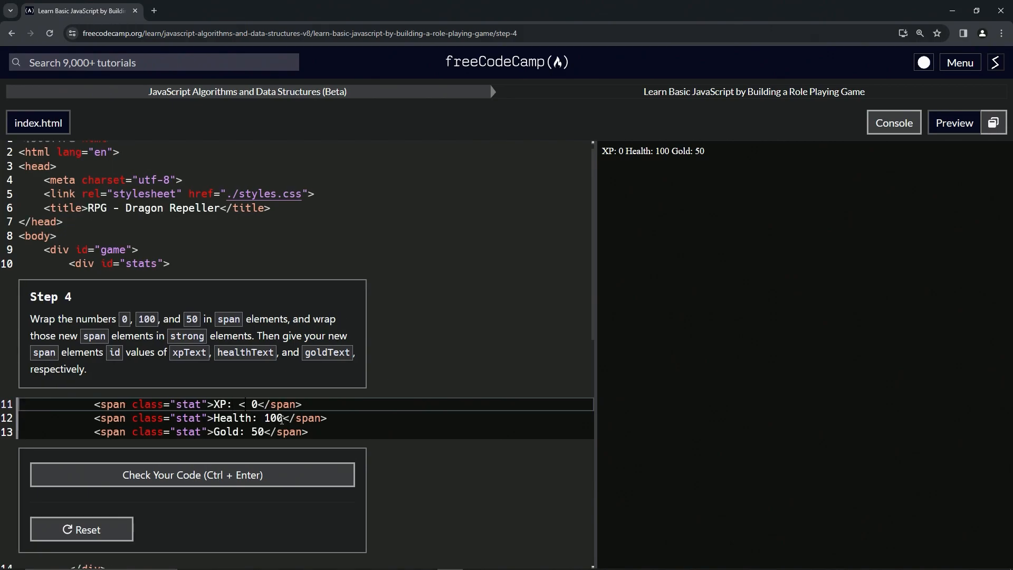
# Insert <strong><span id='Text'></span></strong> before the XP value 0 on line 11.
pyautogui.write('strong><</strong>')
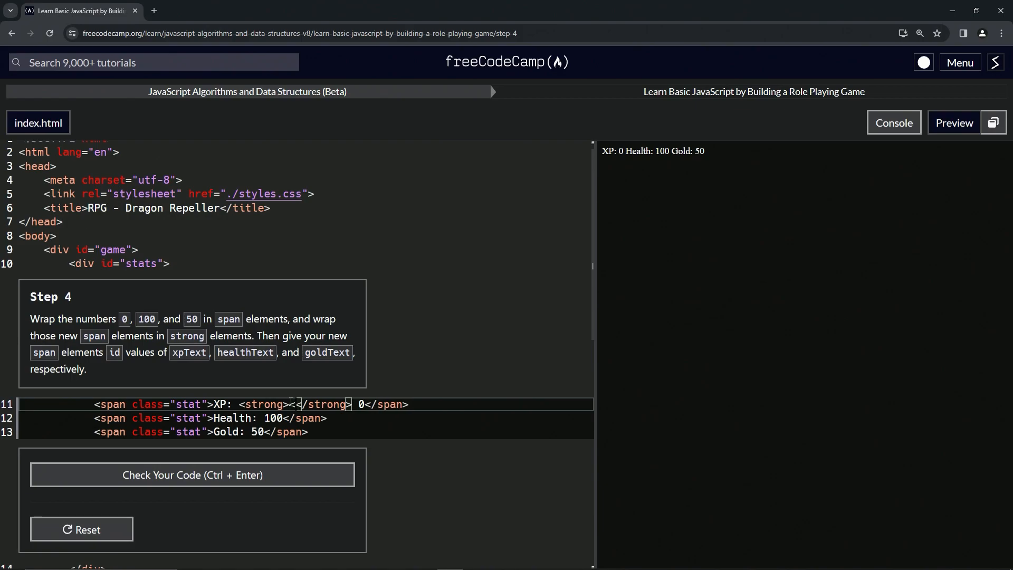
pyautogui.write('<span></span>')
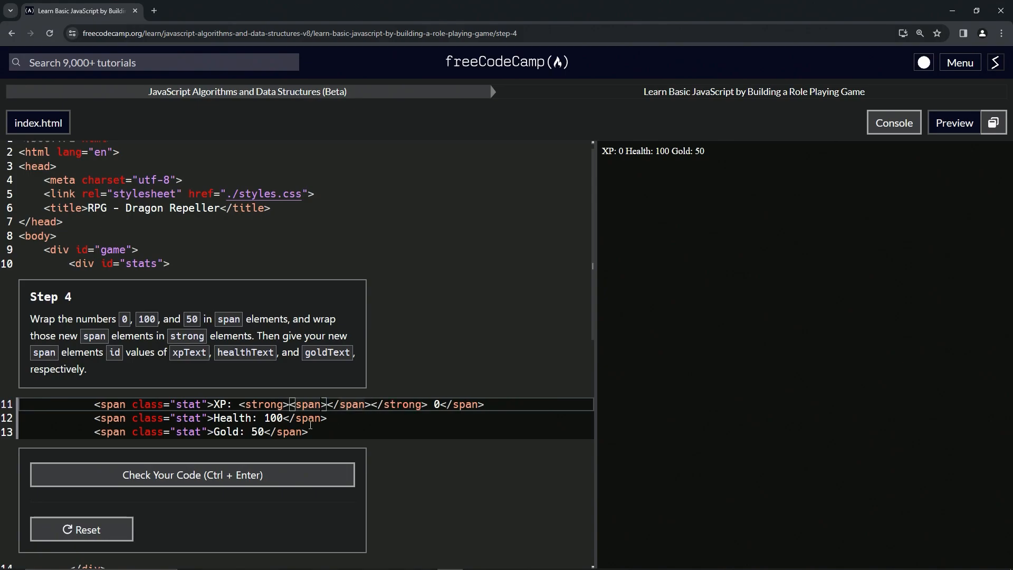
pyautogui.write("id=''")
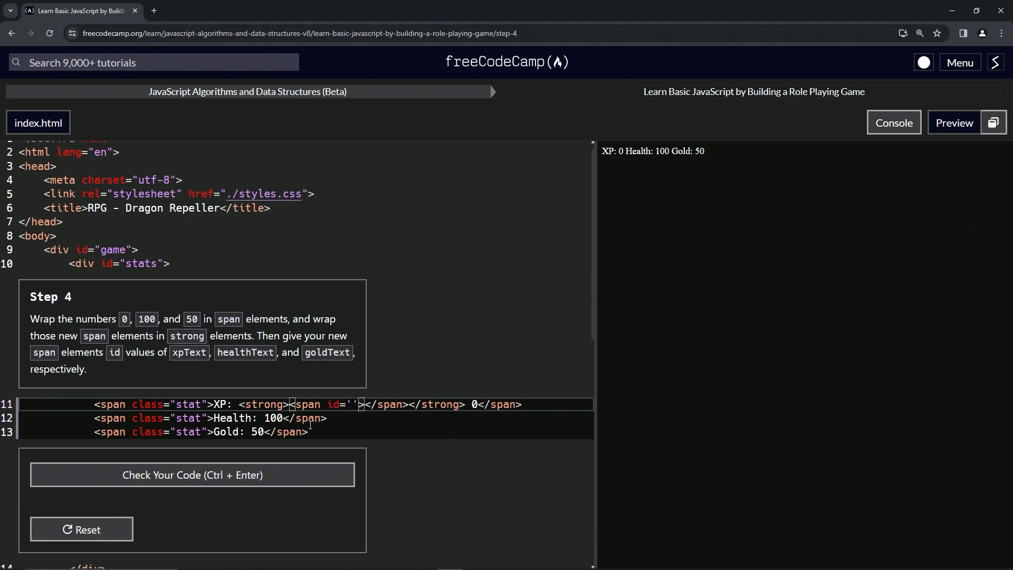
pyautogui.write('Te')
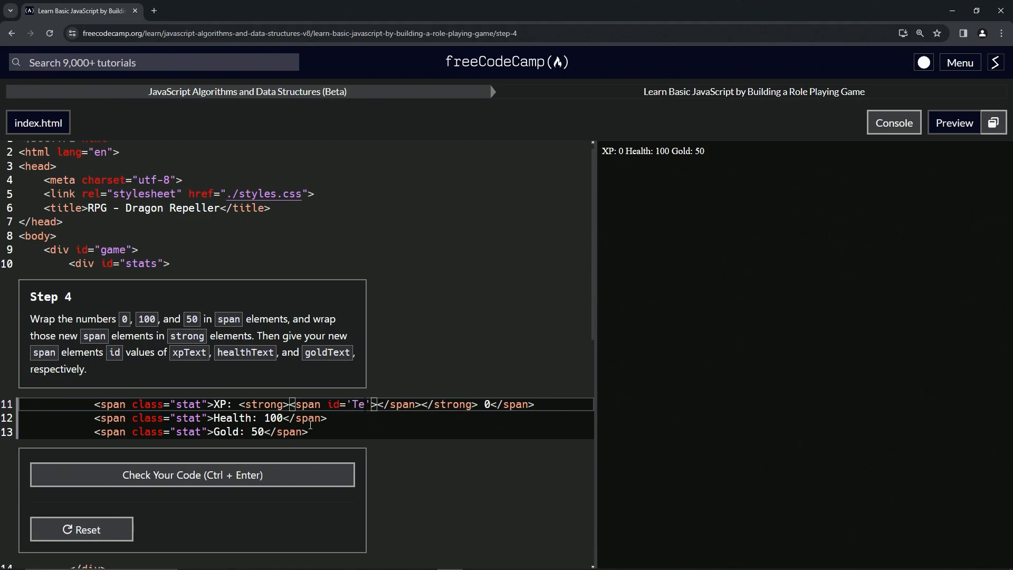
pyautogui.write('xt')
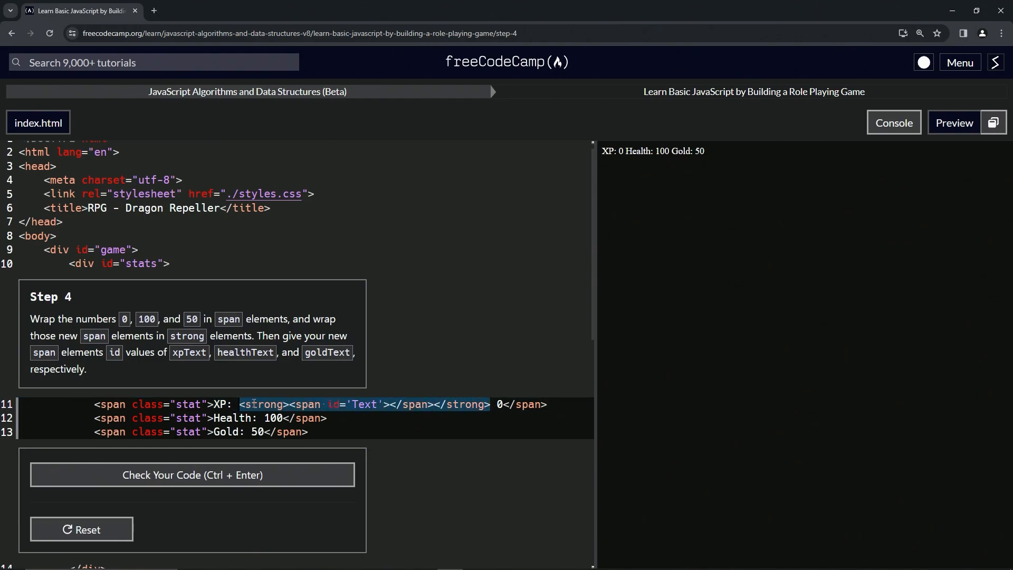
# Paste the strong-wrapped Text span onto the Health and Gold lines and delete the old numbers.
pyautogui.click(265, 418)
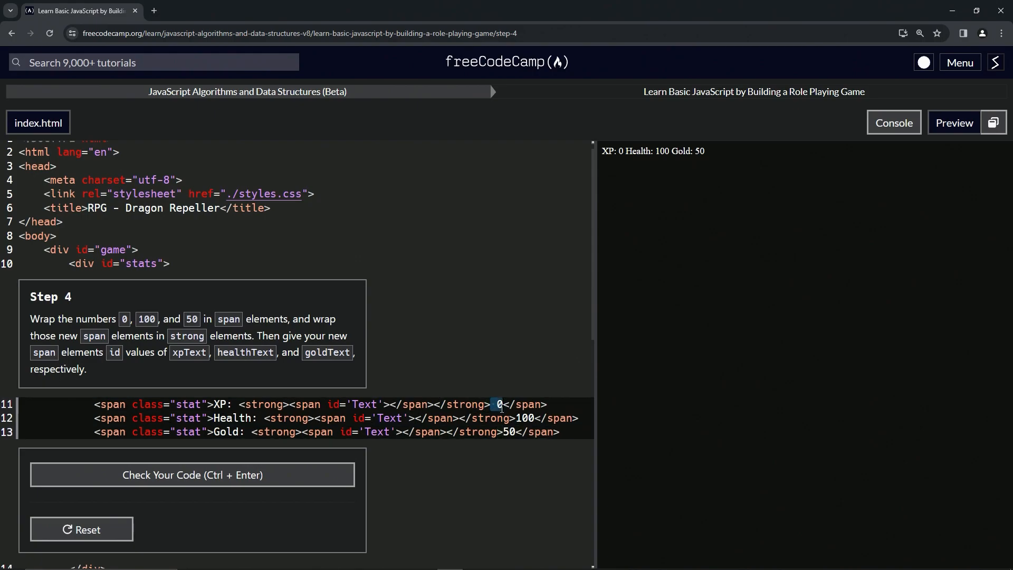
pyautogui.press('Backspace')
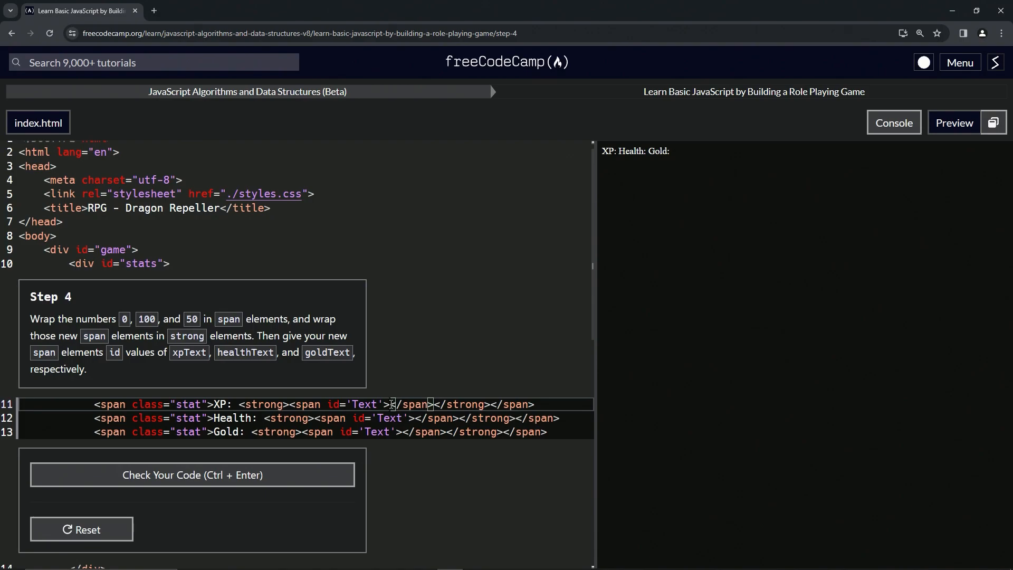
# Fill the spans with 0, 100 and 50, and rename the XP and Health ids to xpText and healthText.
pyautogui.write('0')
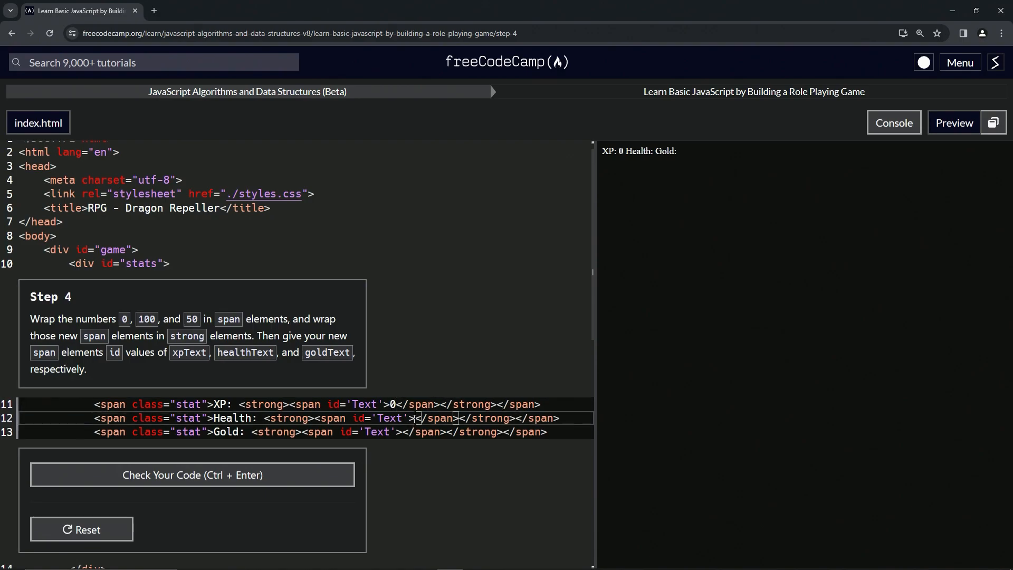
pyautogui.write('100')
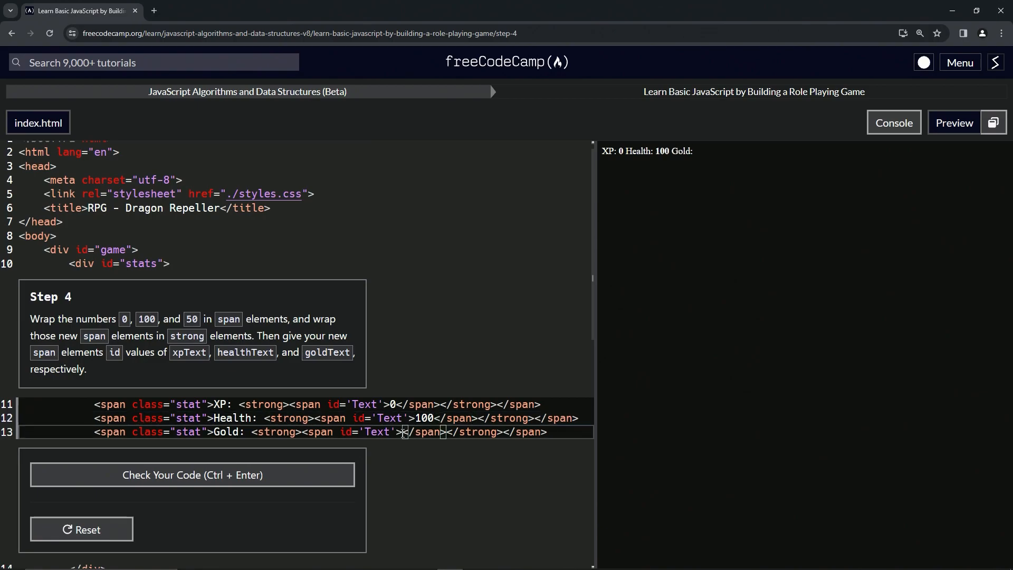
pyautogui.write('50')
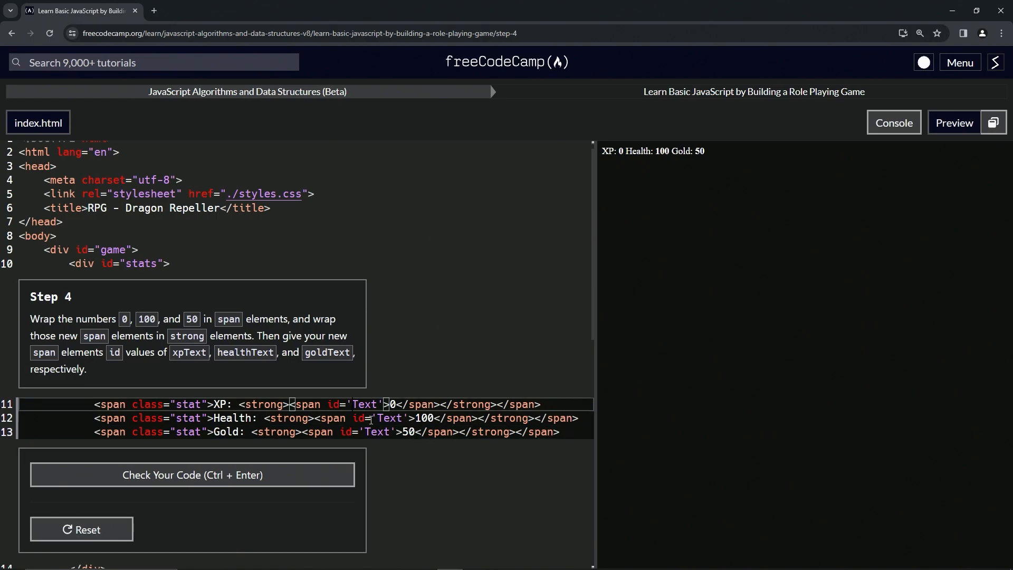
pyautogui.write('c')
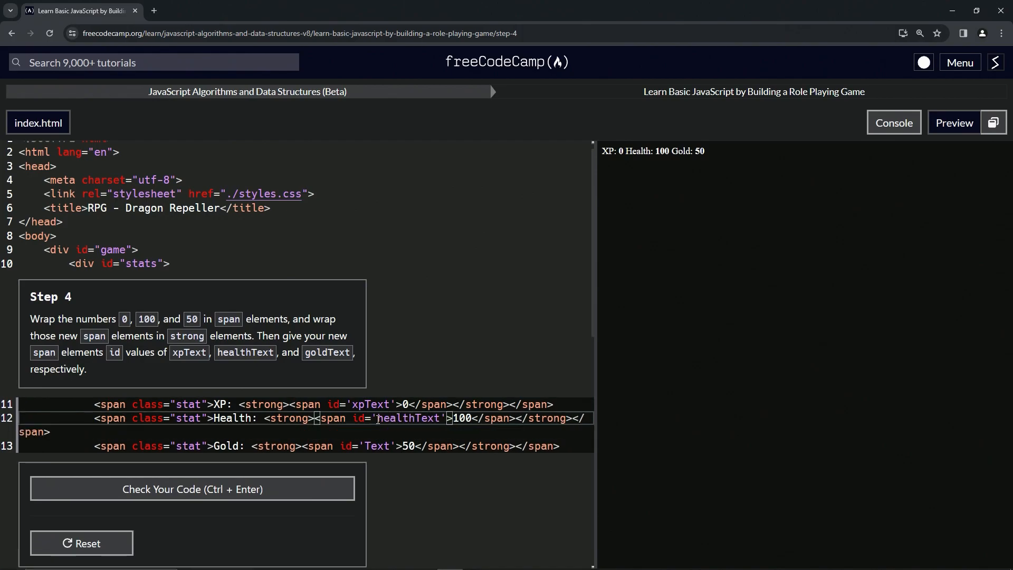
# Rename the Gold span id to goldText, check the Step 4 code, and submit it.
pyautogui.click(365, 446)
pyautogui.write('gold')
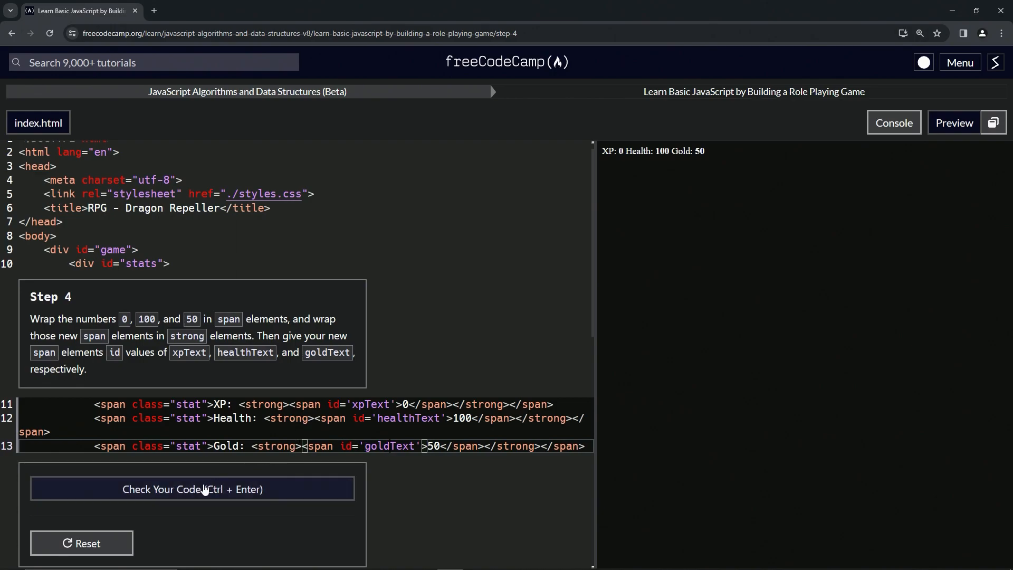
pyautogui.click(192, 489)
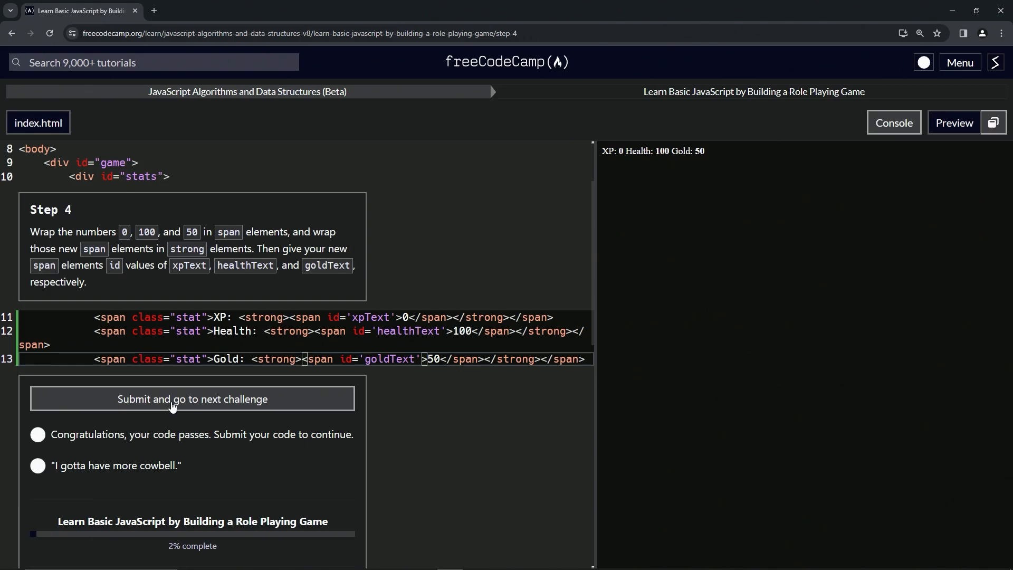
pyautogui.click(192, 399)
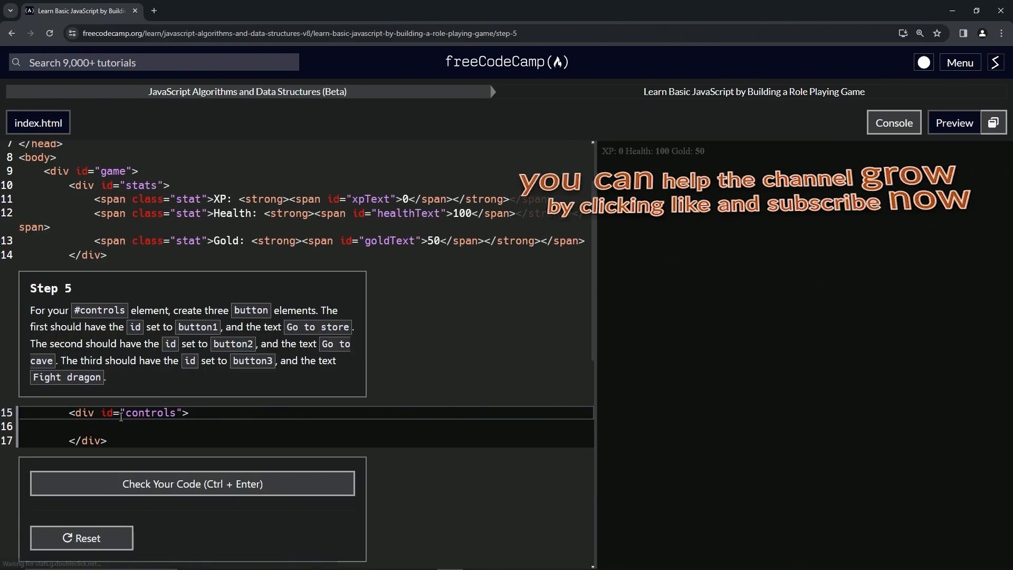